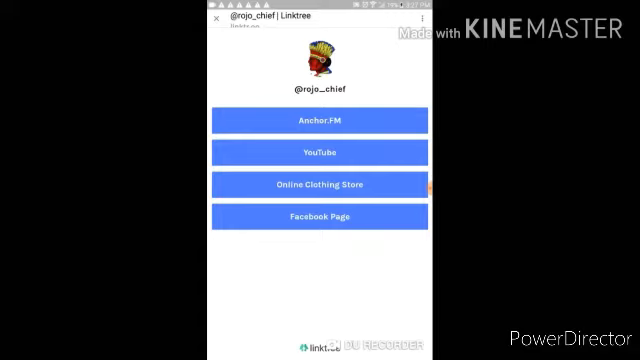
left_click(320, 120)
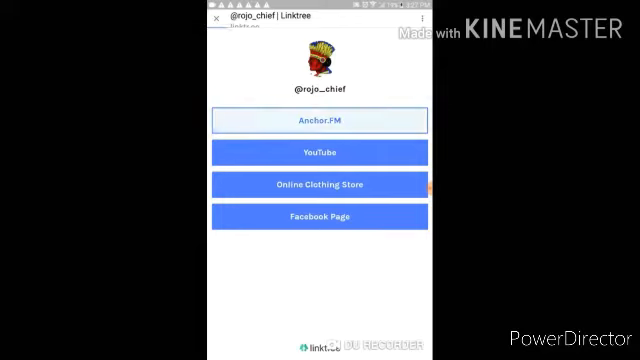
left_click(320, 120)
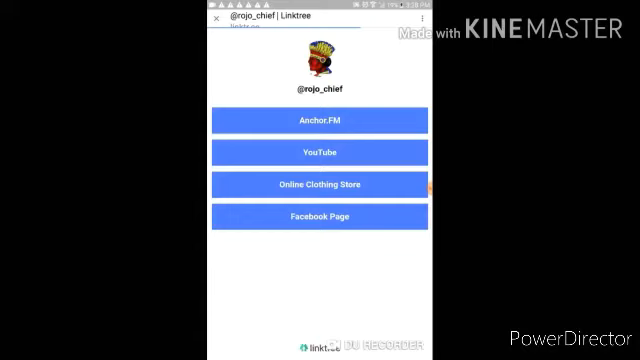
left_click(320, 184)
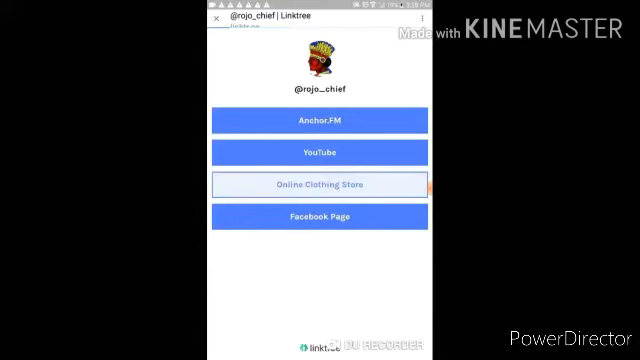
left_click(320, 184)
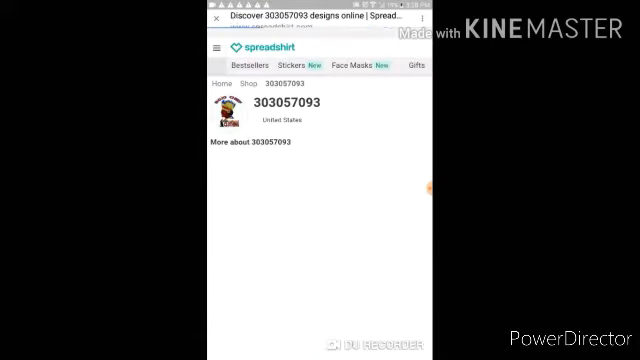